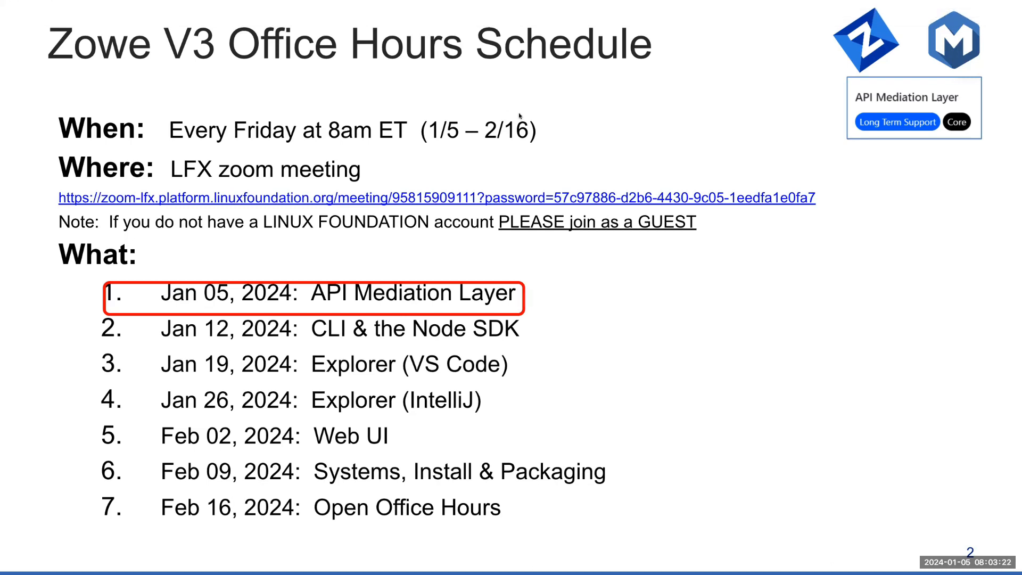
mouse_move(520, 116)
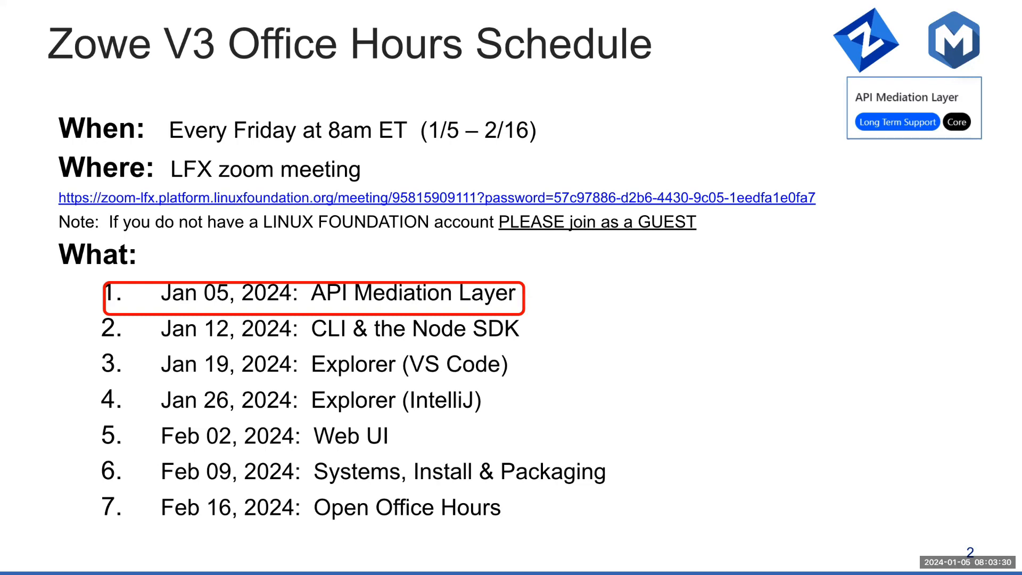
mouse_move(635, 244)
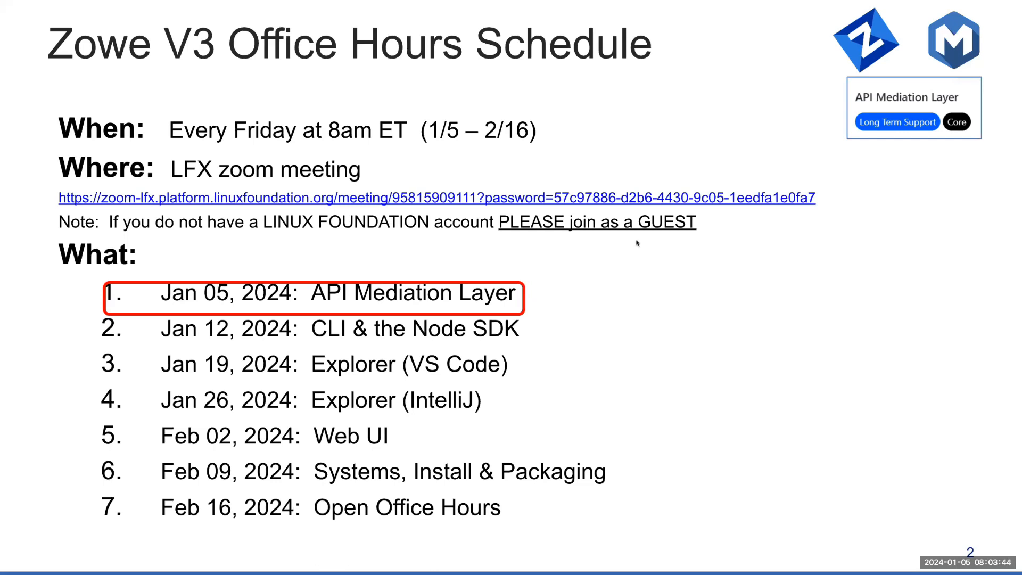
mouse_move(612, 313)
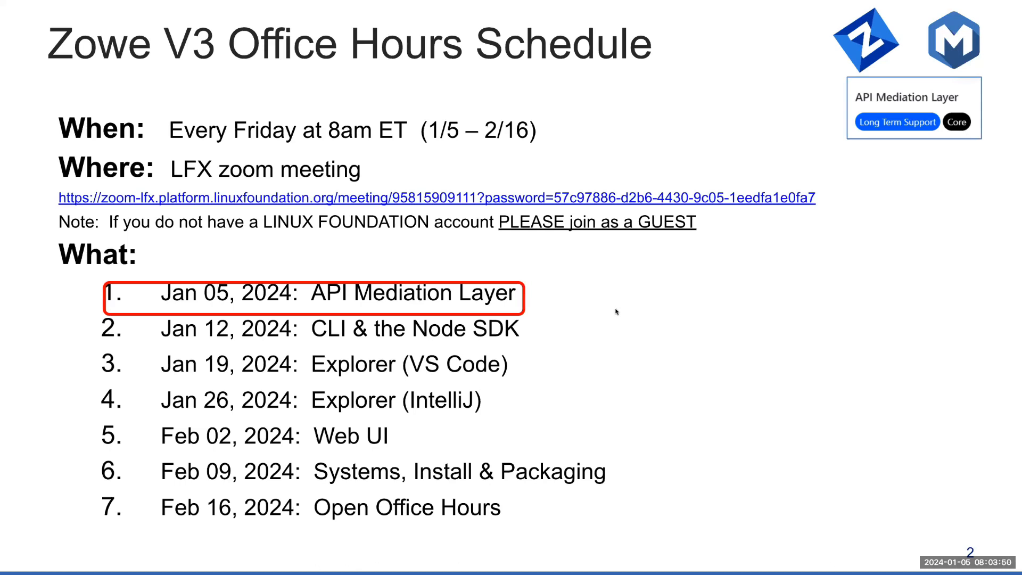
mouse_move(575, 313)
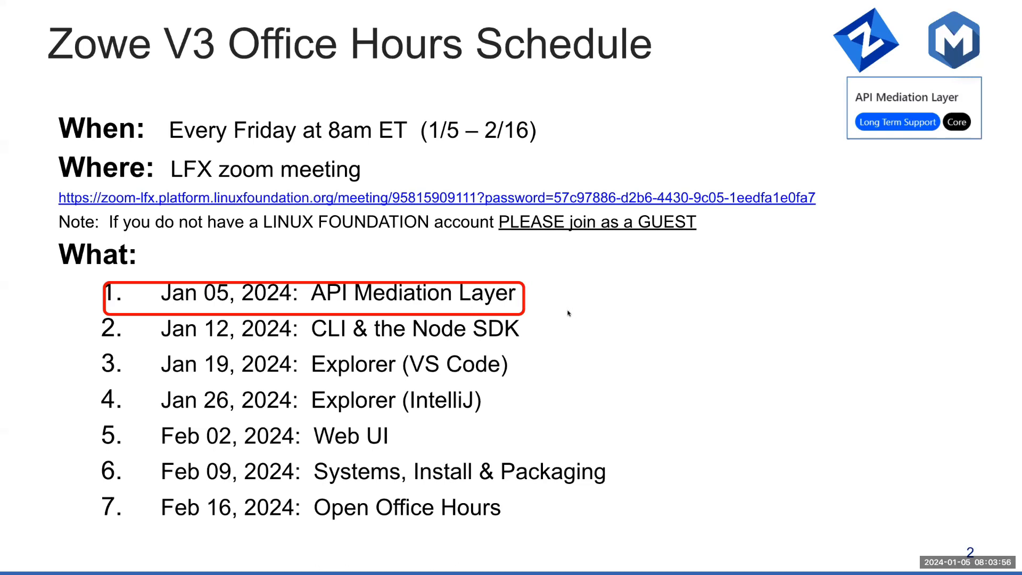
mouse_move(576, 299)
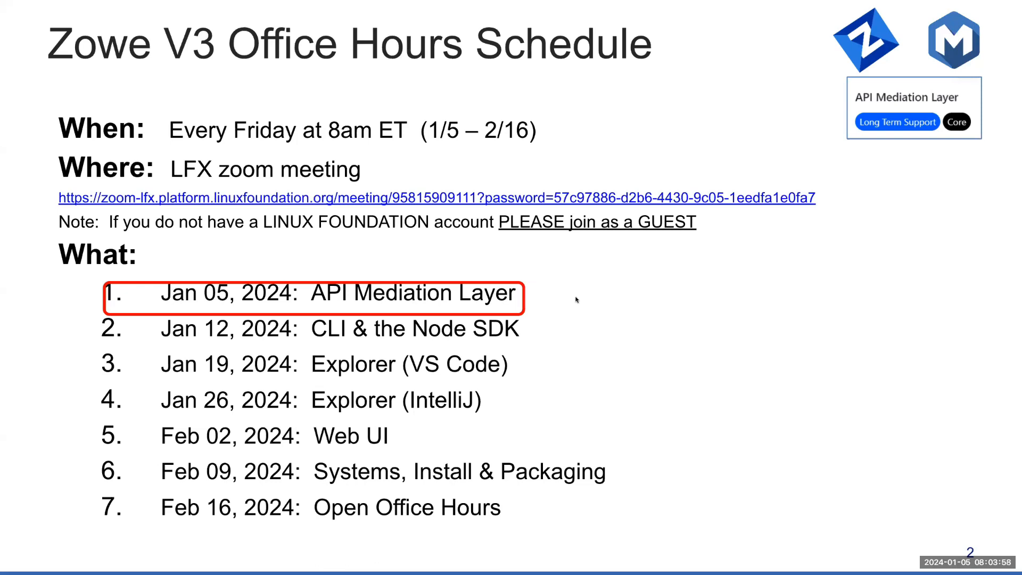
mouse_move(567, 302)
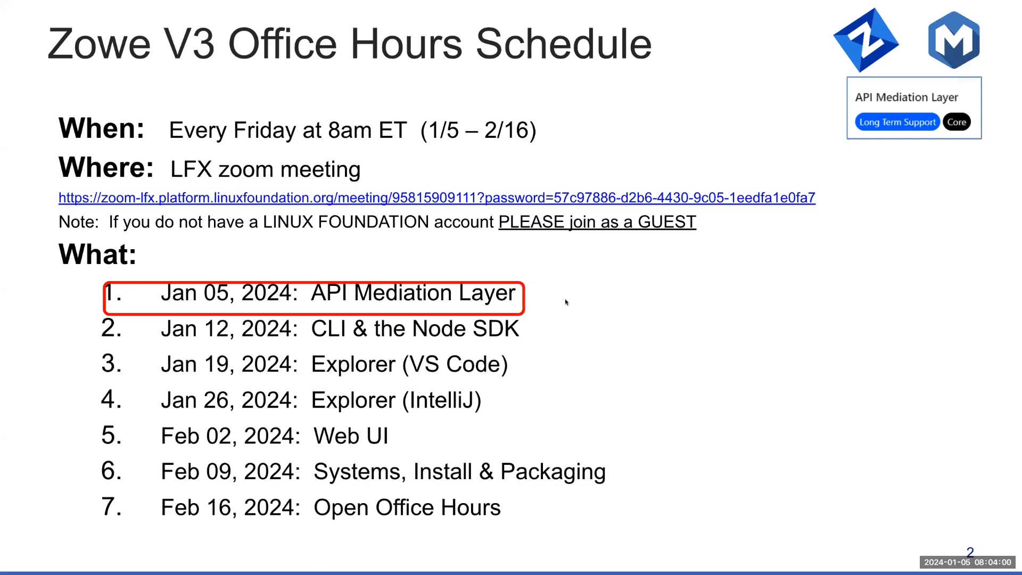
mouse_move(559, 311)
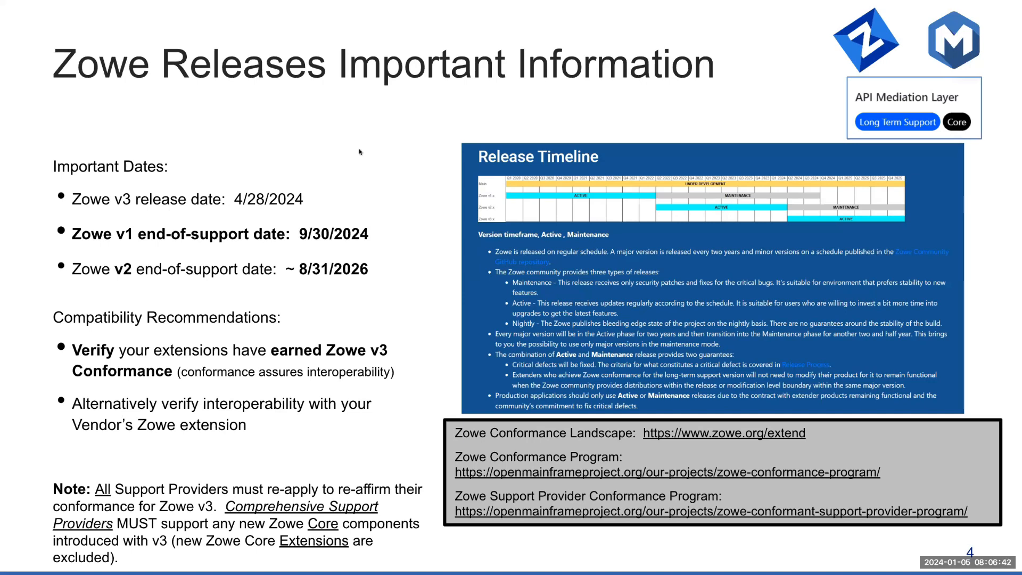
mouse_move(697, 190)
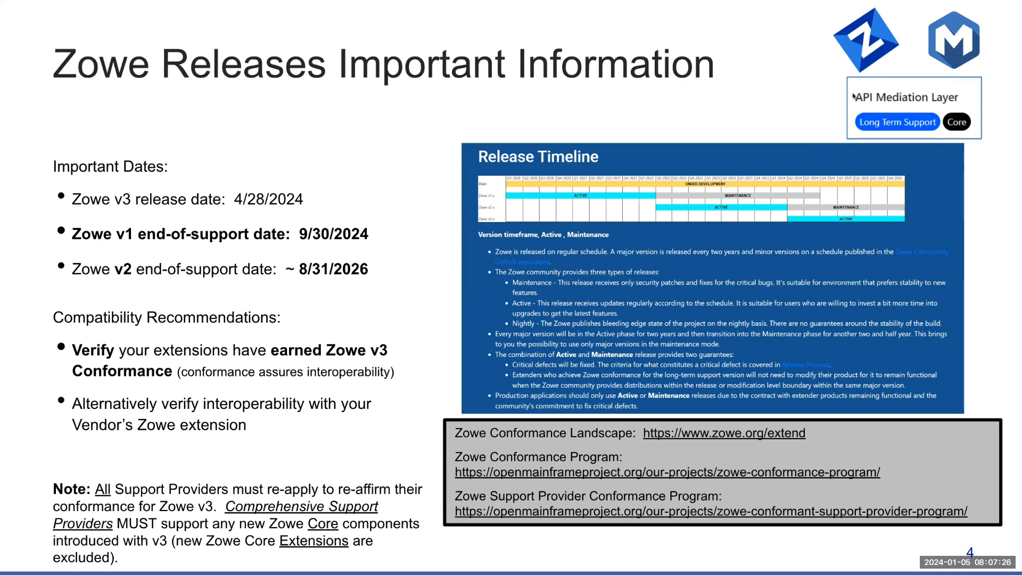
mouse_move(851, 114)
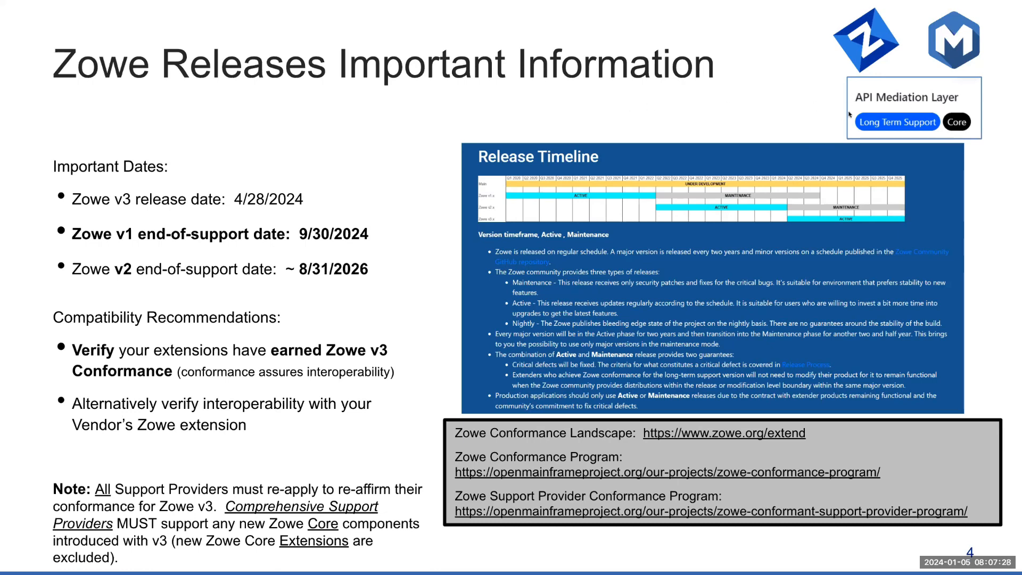
mouse_move(404, 211)
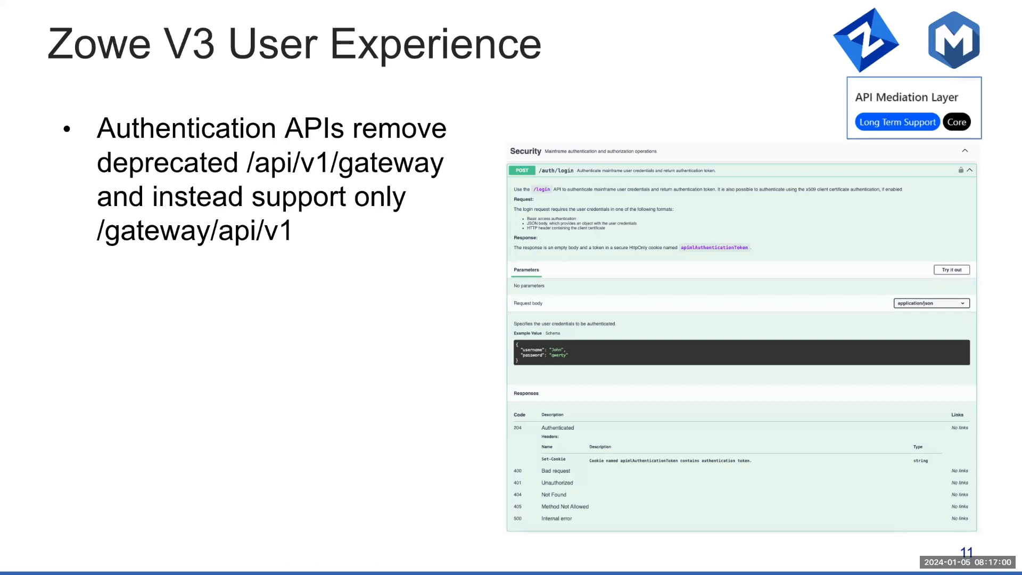
Step: Advance the slideshow to slide 12, Zowe V3 Feature Details on IMS API Archival
key(Right)
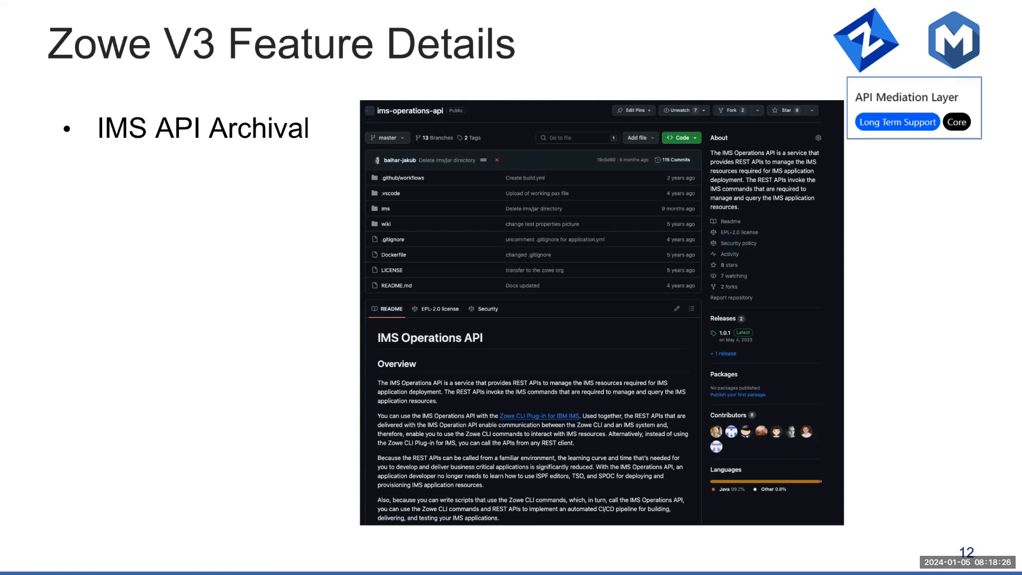
Step: Present slide 13 on Jobs API Archival, then advance to the Datasets API Archival slide
key(right)
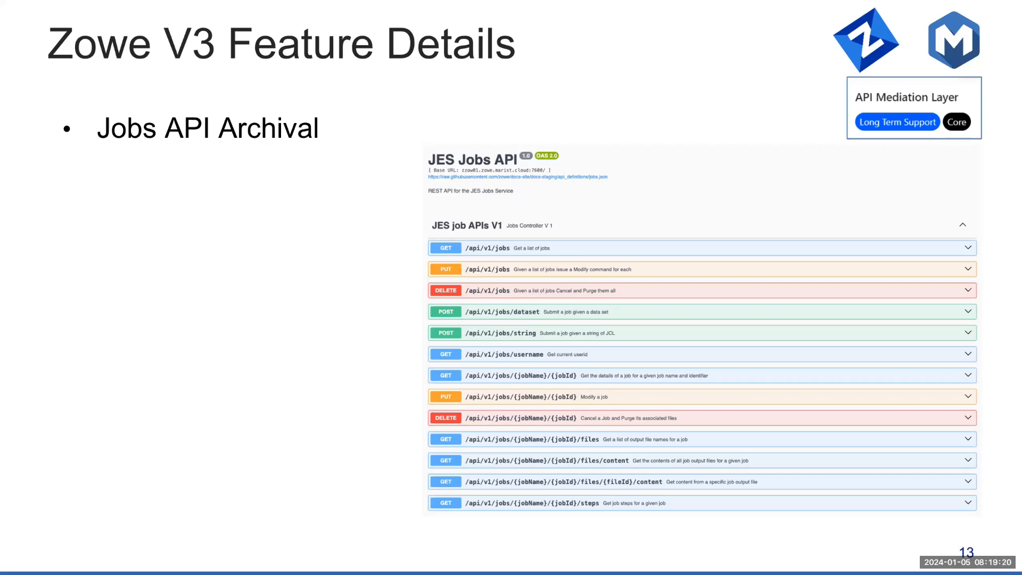
key(right)
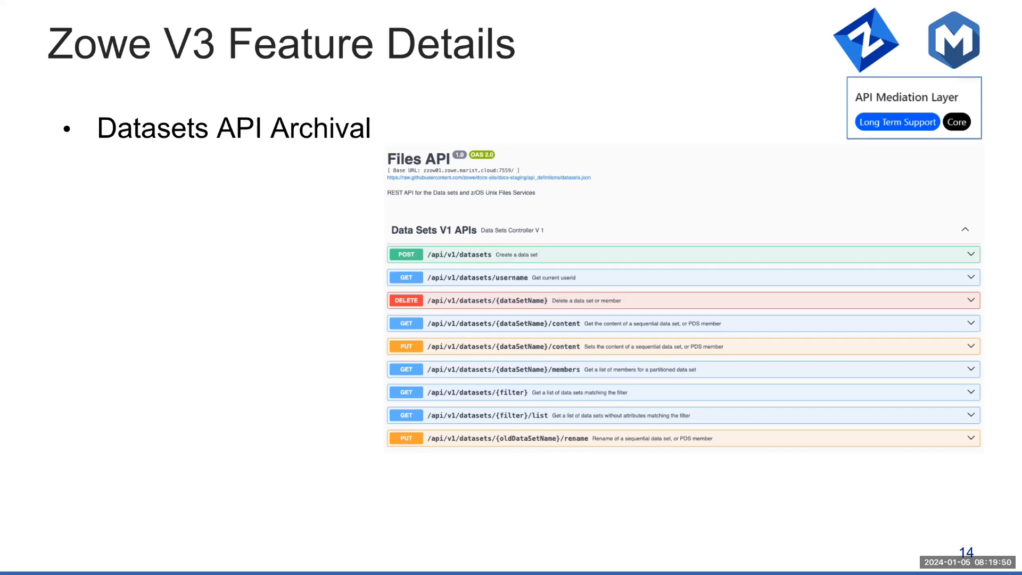
Step: Advance past the Datasets API Archival slide with its Files API endpoints
key(Right)
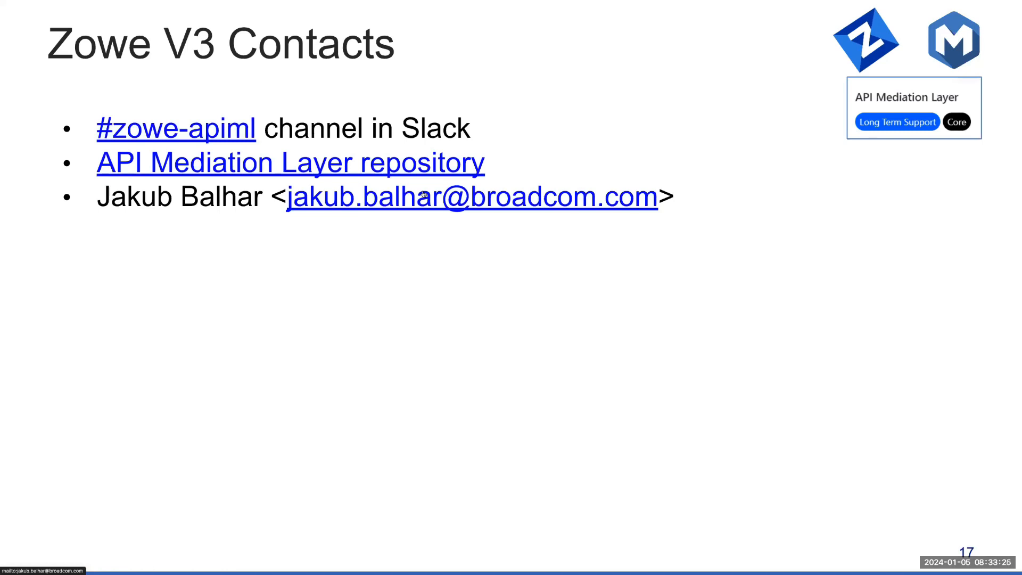
mouse_move(513, 50)
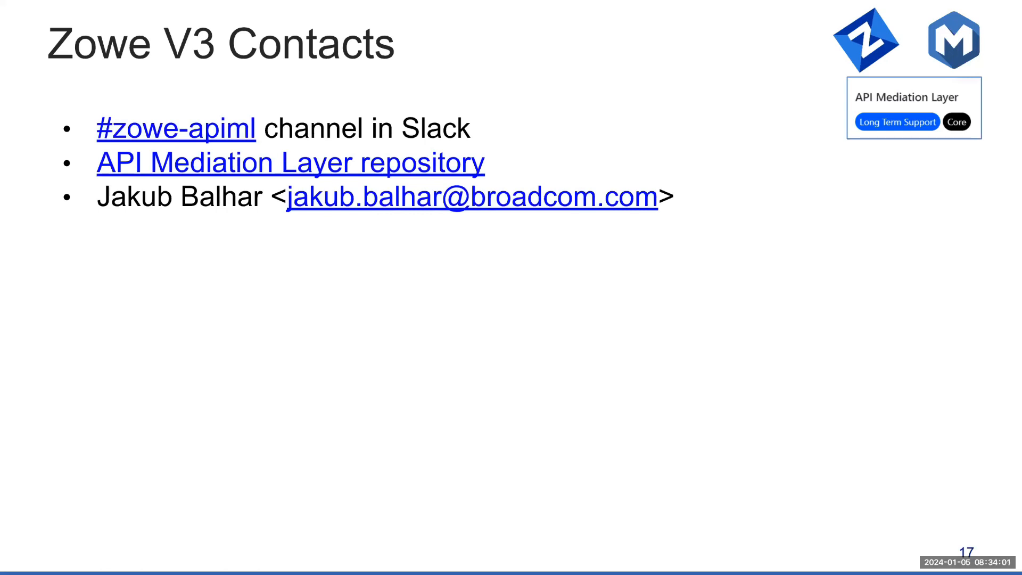
mouse_move(406, 348)
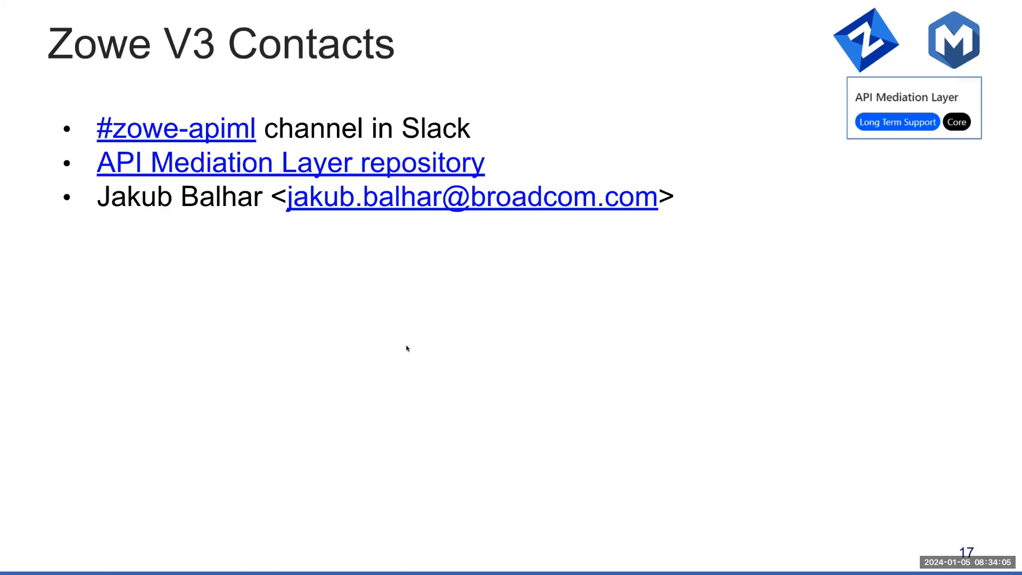
Step: Advance to slide 18, inviting viewers to join the Zowe user mailing list
key(Right)
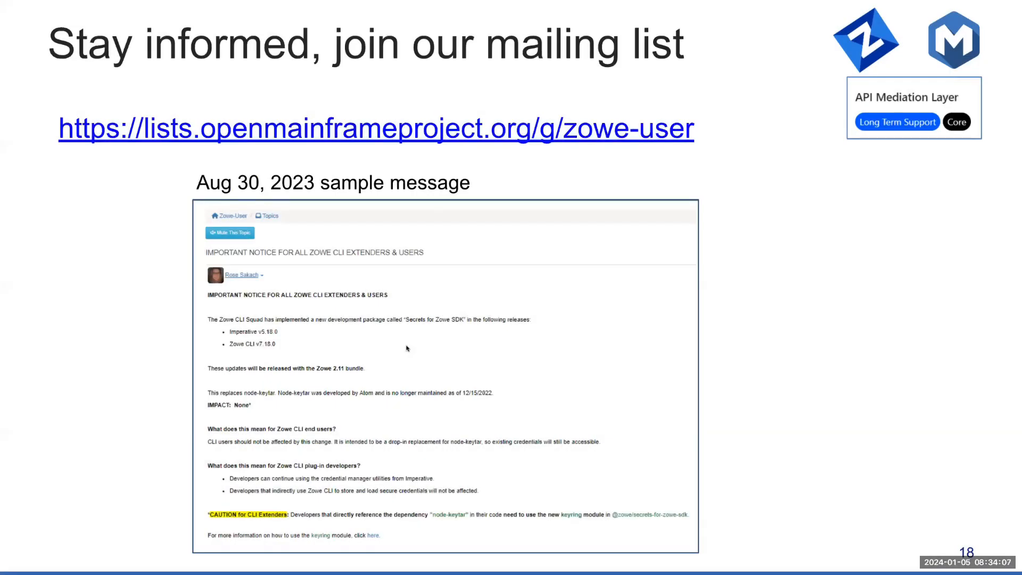